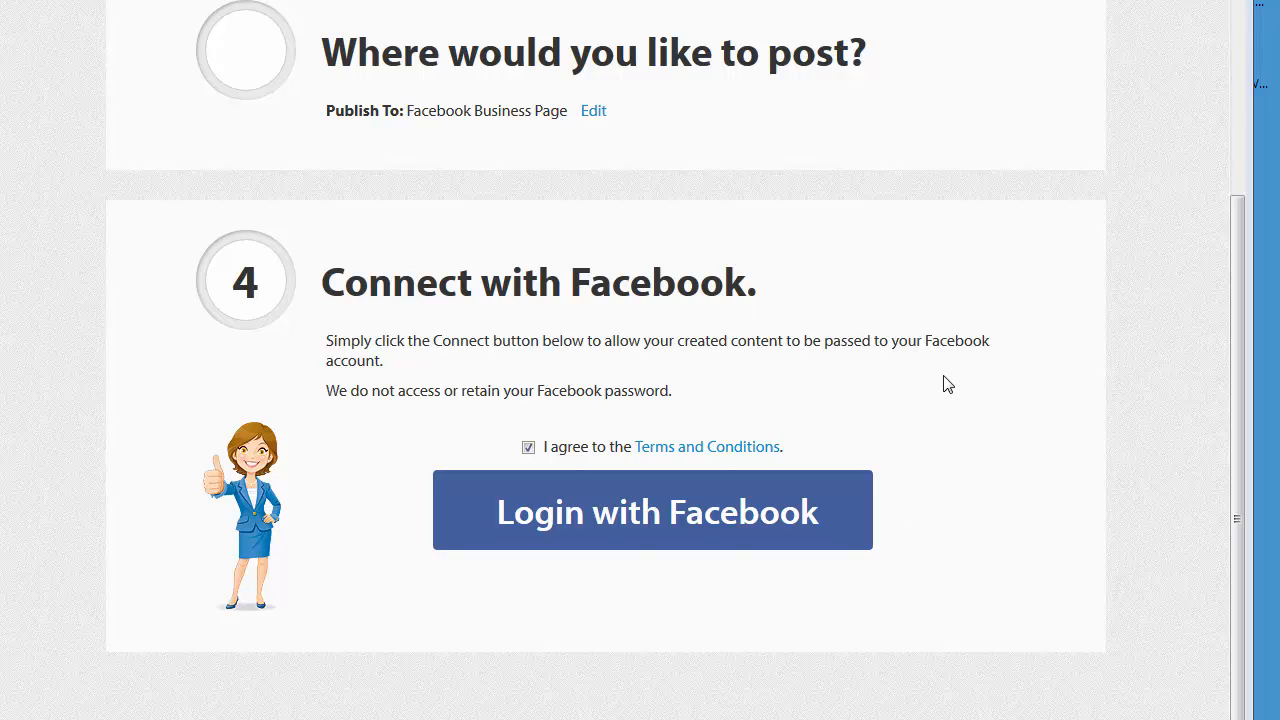
Start the Facebook connection via 'Login with Facebook' after accepting the Terms and Conditions.
click(652, 510)
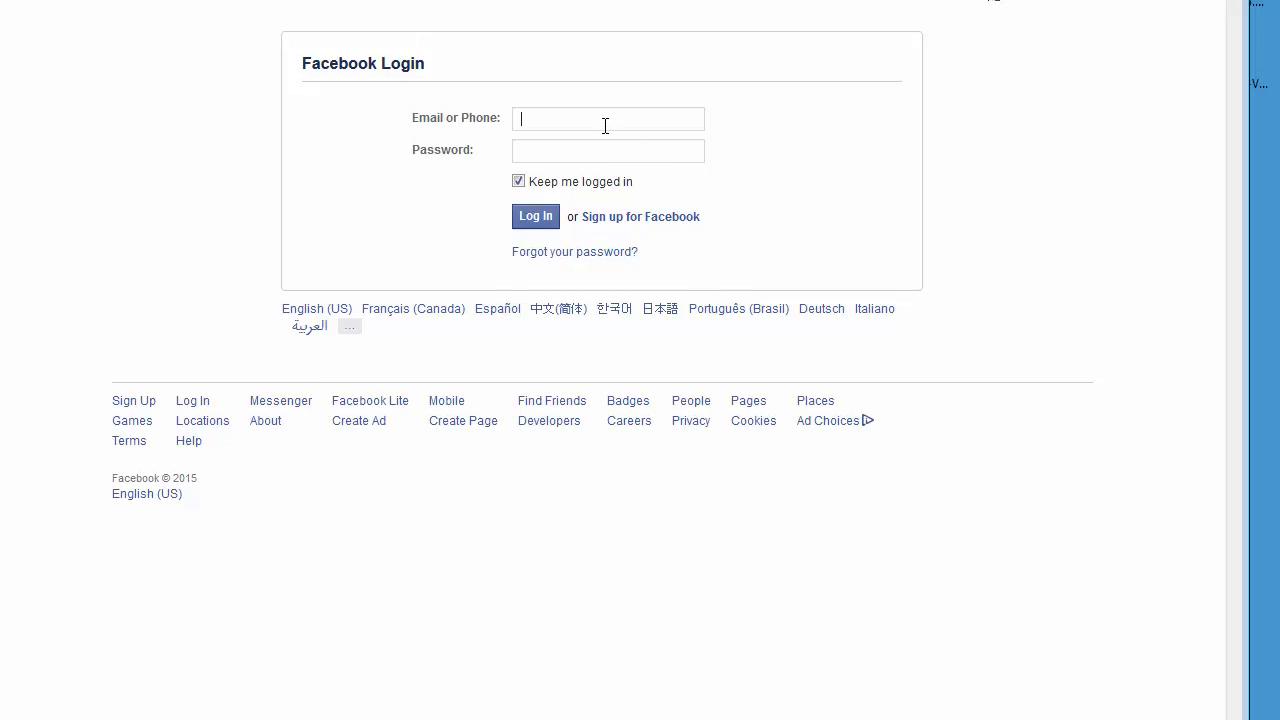
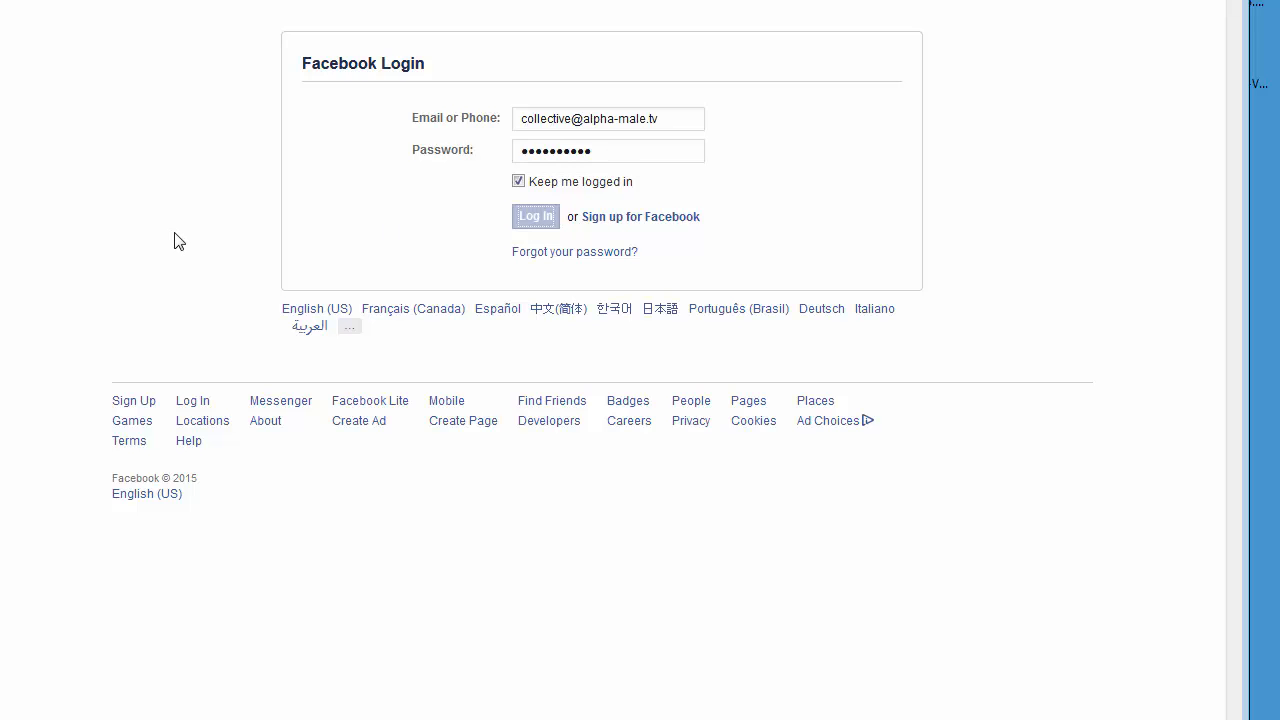
Submit the Facebook account email and password to sign in.
click(536, 216)
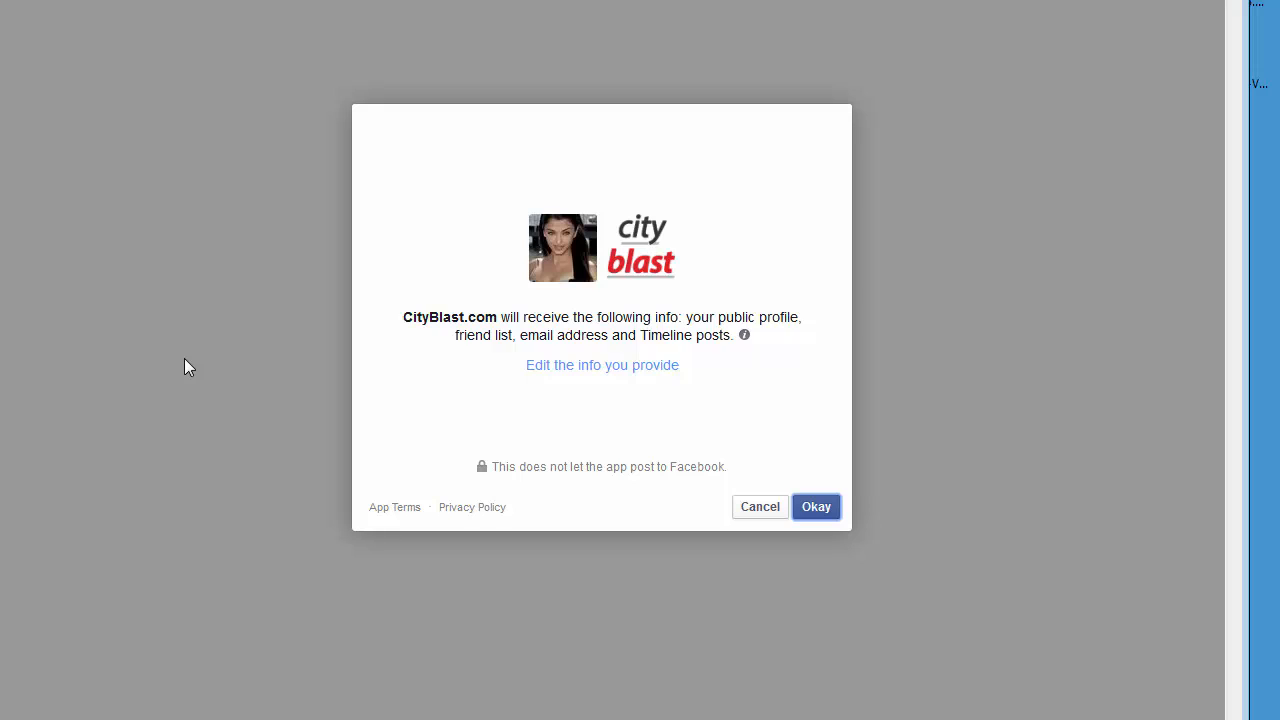
mouse_move(184, 356)
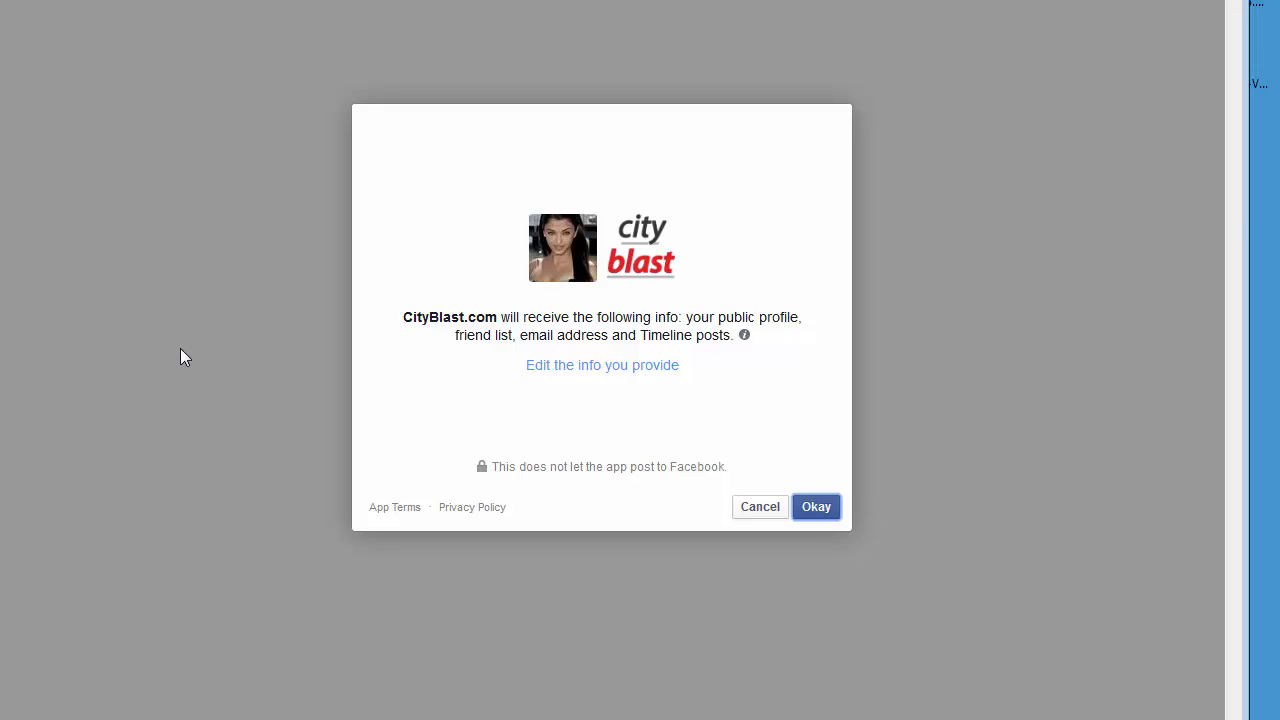
mouse_move(210, 378)
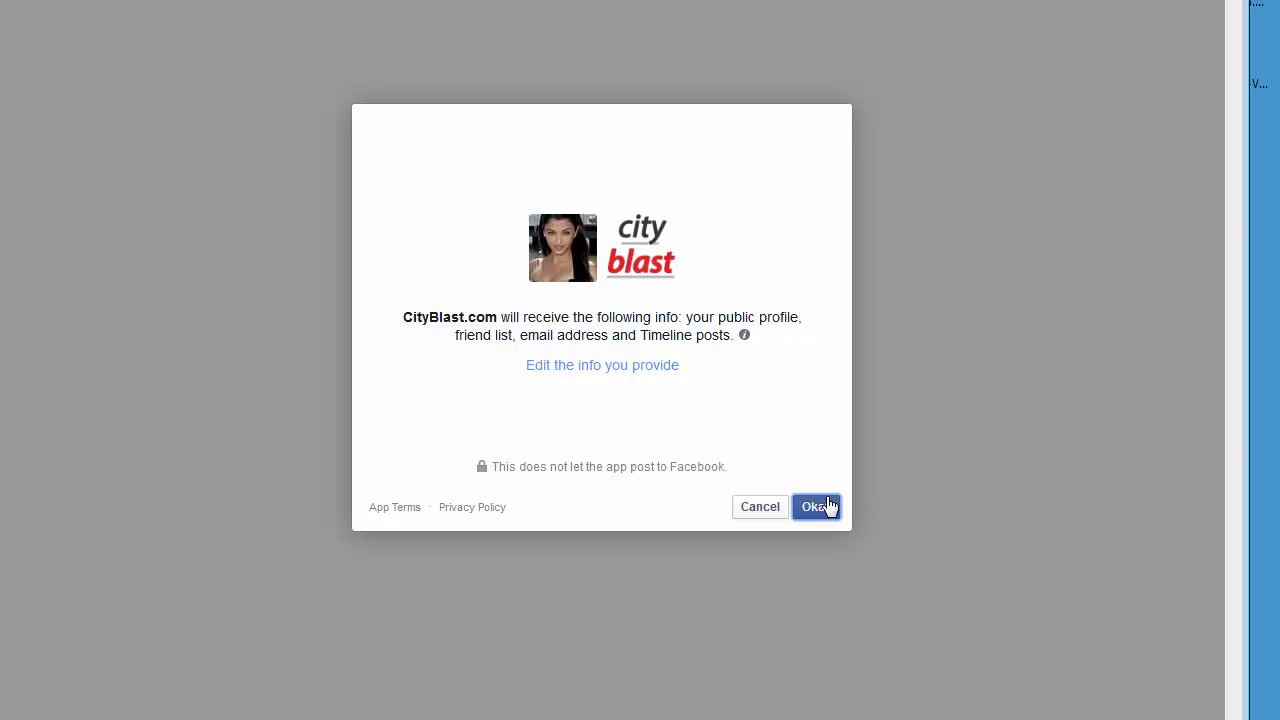
Approve CityBlast.com's access to profile info and public posting on Facebook.
click(816, 508)
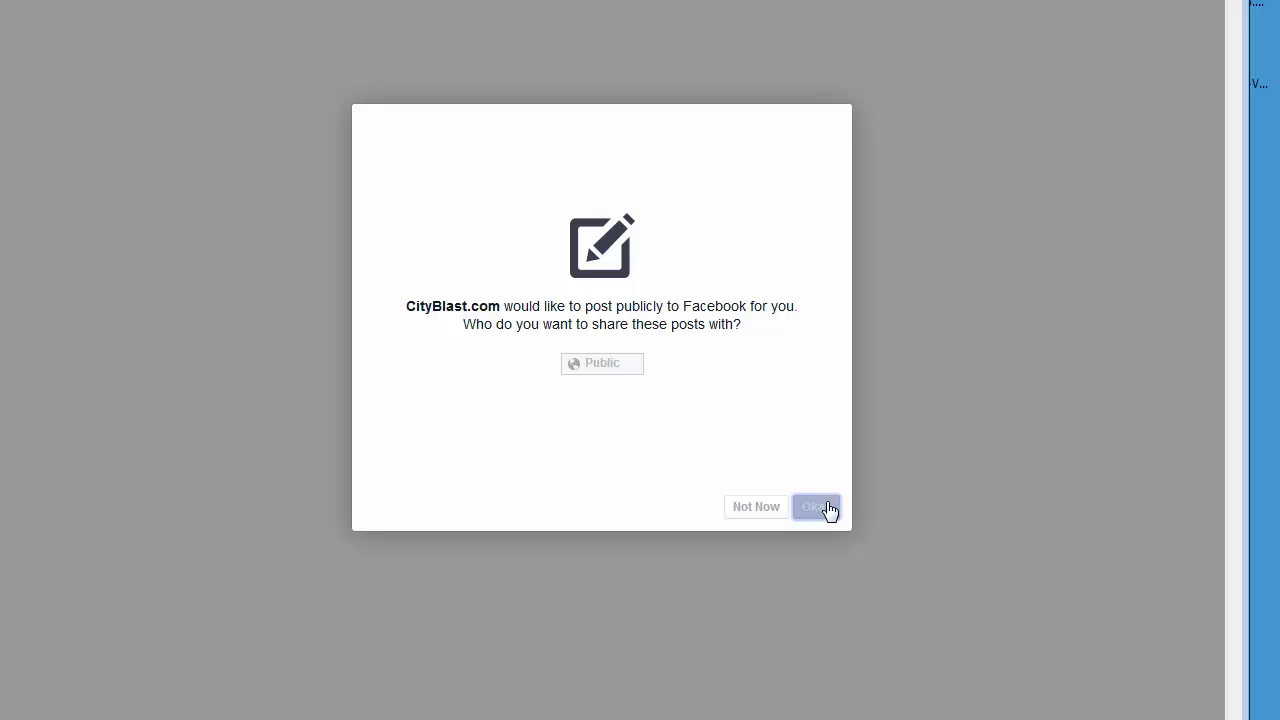
click(816, 508)
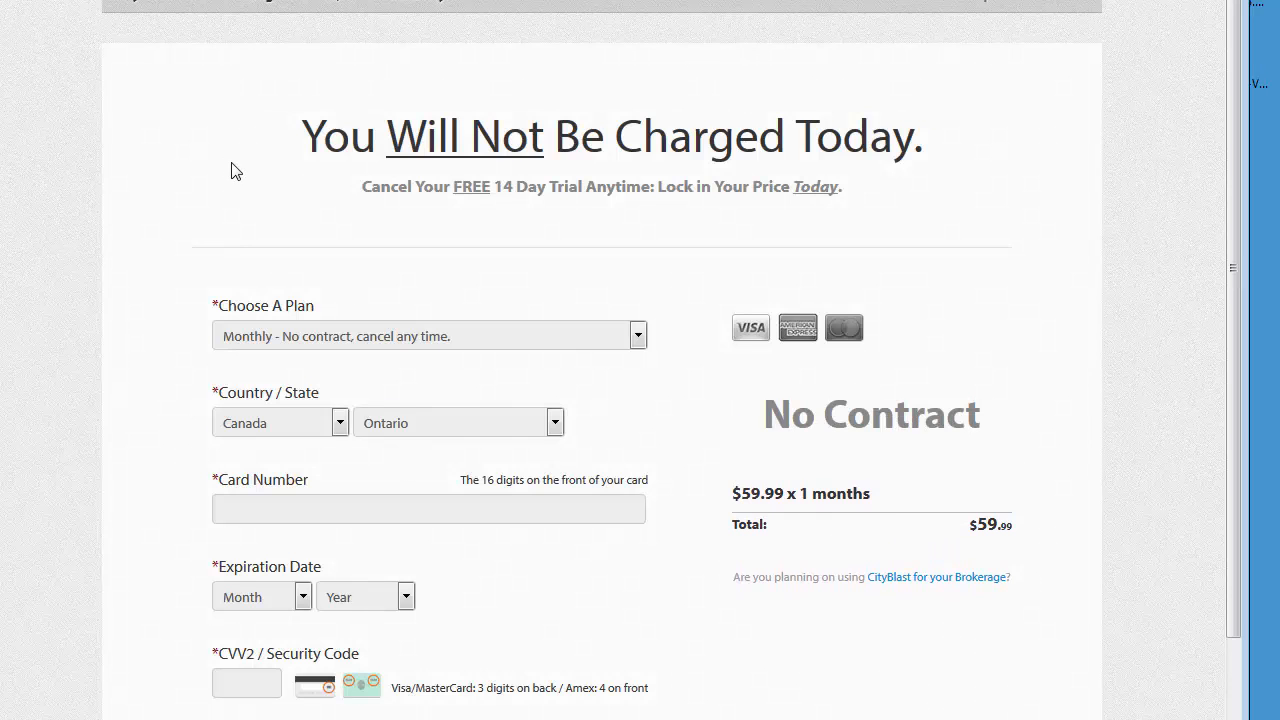
mouse_move(224, 160)
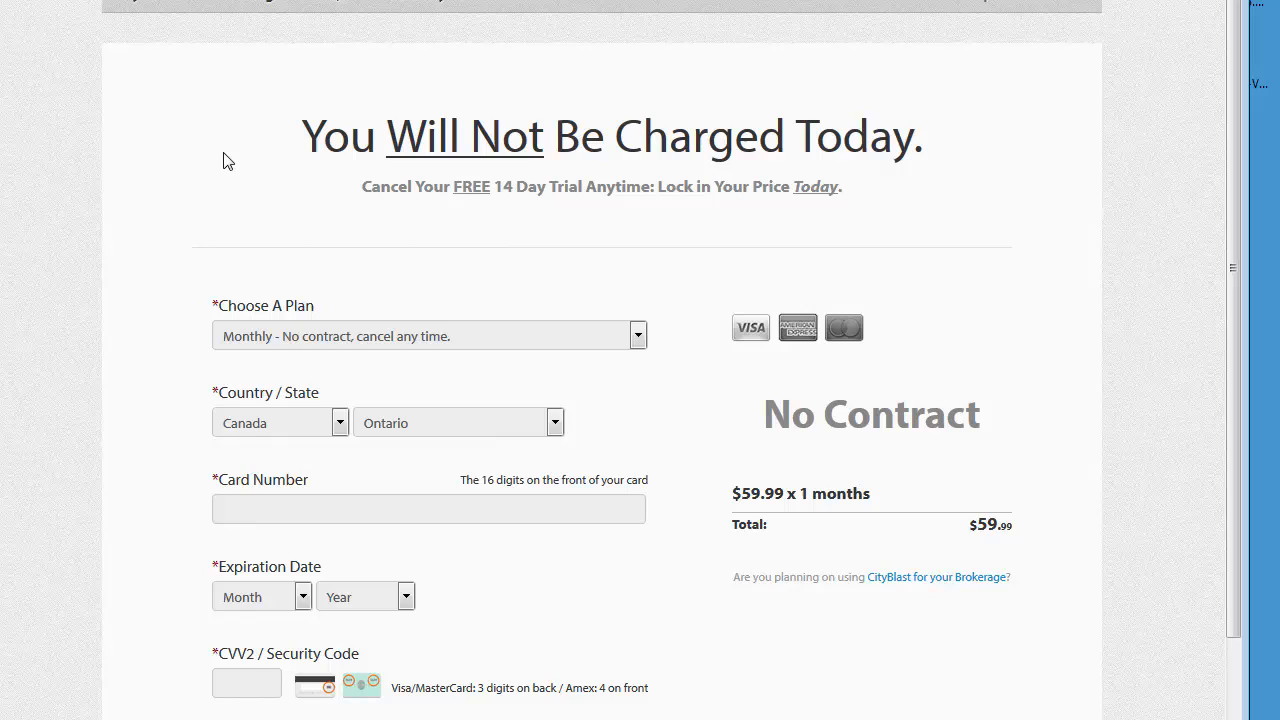